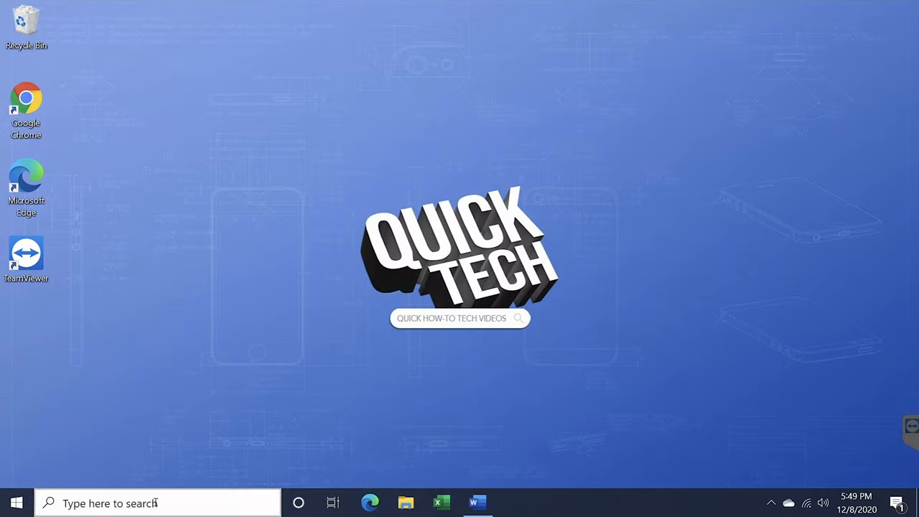
# Bring up the screen snipping overlay with Win+Shift+S to capture the Quick Tech logo
pyautogui.write('snip a')
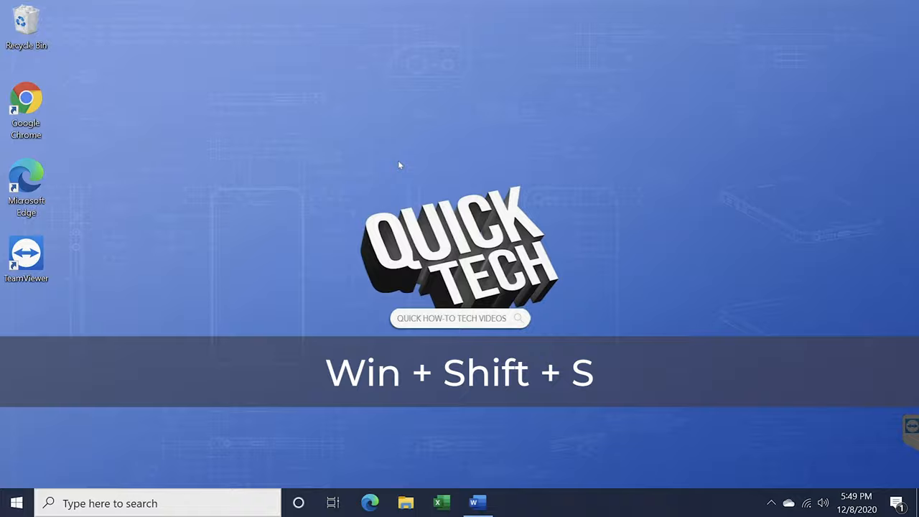
pyautogui.press('Win+Shift+S')
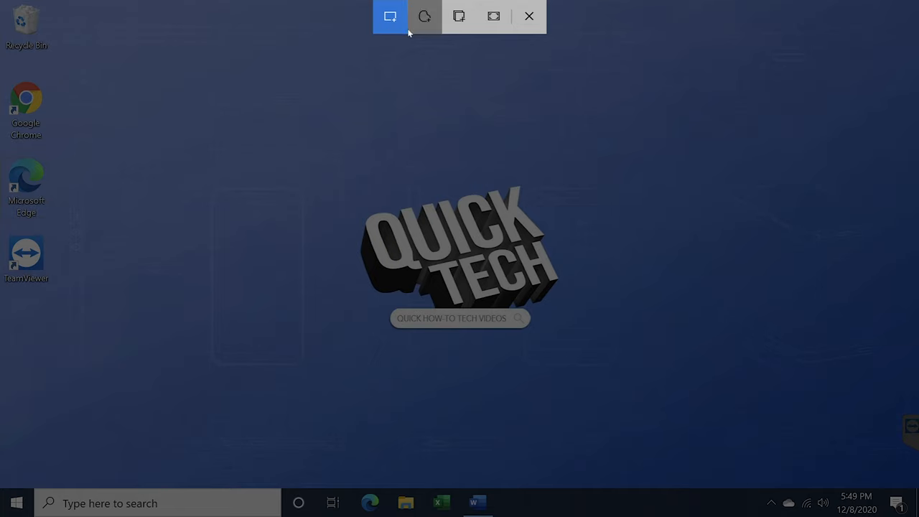
pyautogui.moveTo(458, 16)
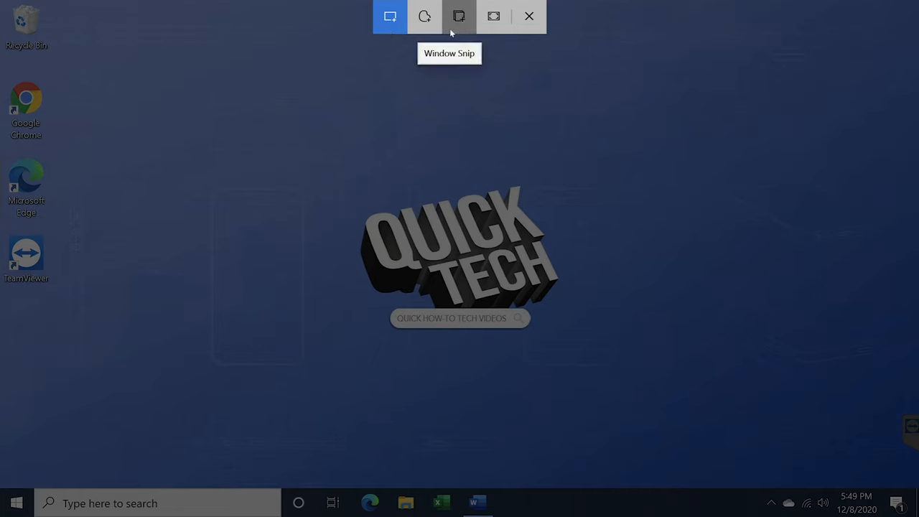
pyautogui.moveTo(493, 16)
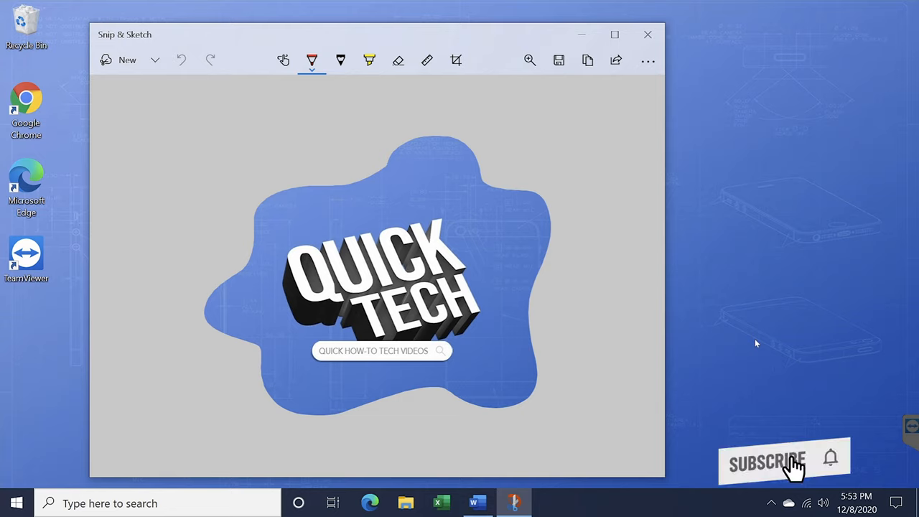
# Draw a ballpoint-pen arrow pointing down at the logo, then pick the yellow highlighter
pyautogui.click(311, 60)
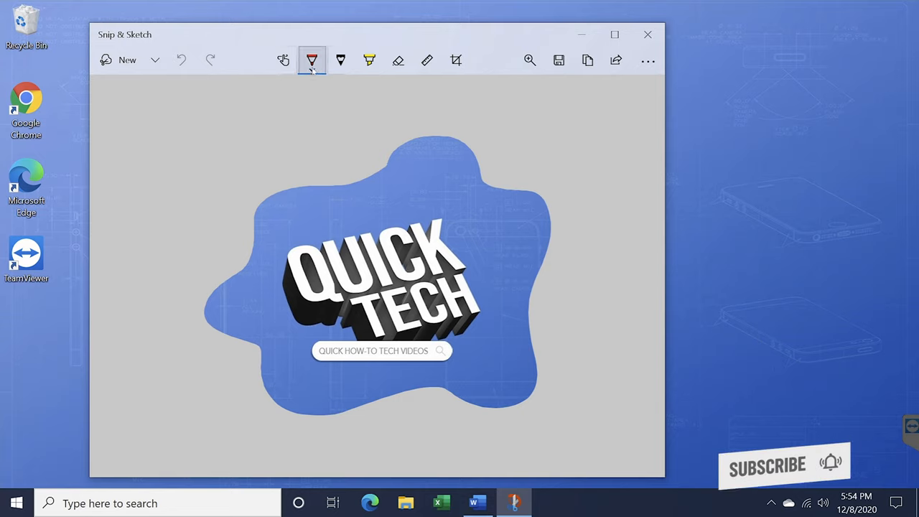
pyautogui.moveTo(295, 126); pyautogui.dragTo(331, 215)
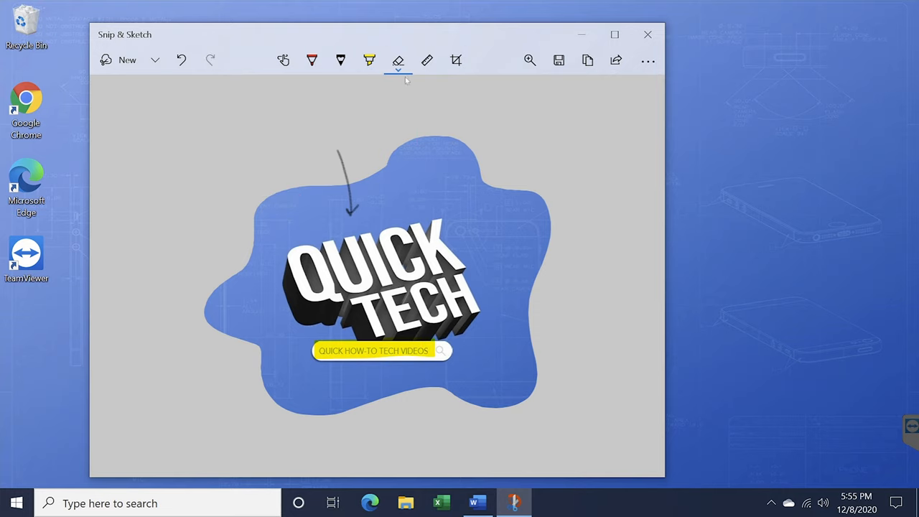
pyautogui.click(456, 60)
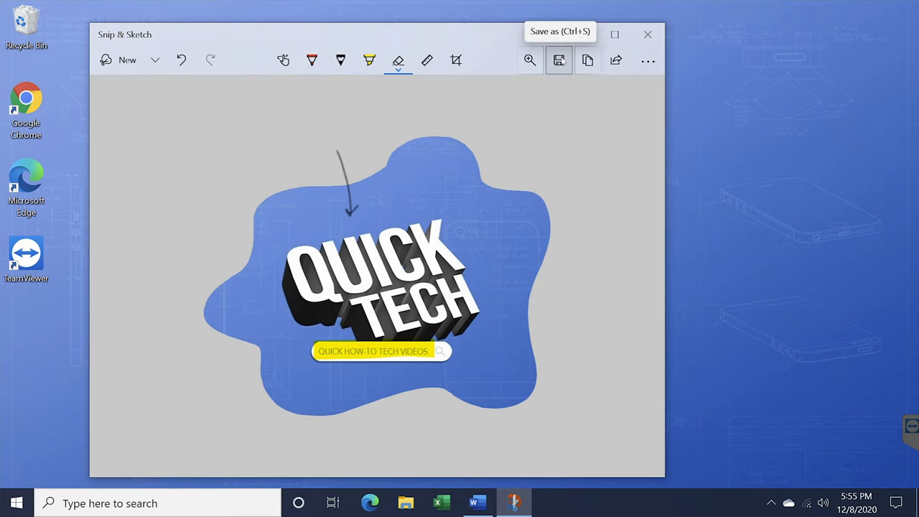
pyautogui.moveTo(588, 60)
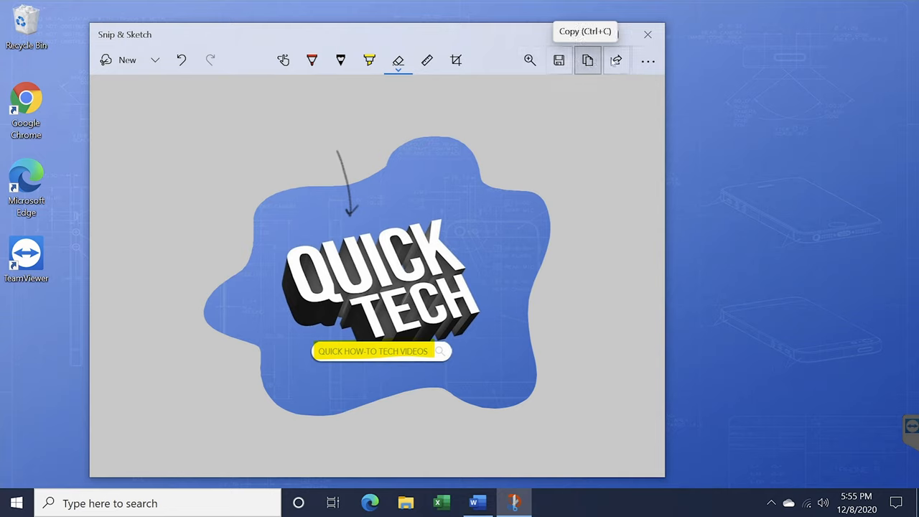
# Show the See more menu with Open, Print and Settings options
pyautogui.click(647, 60)
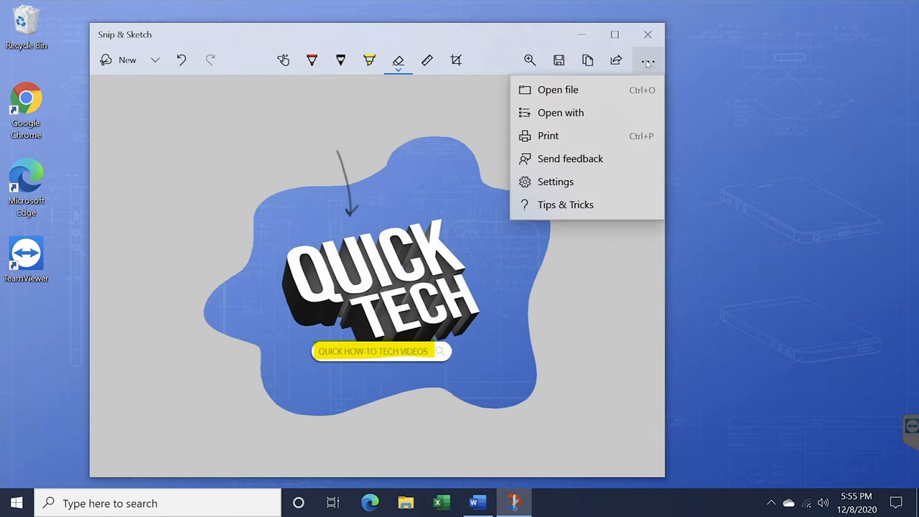